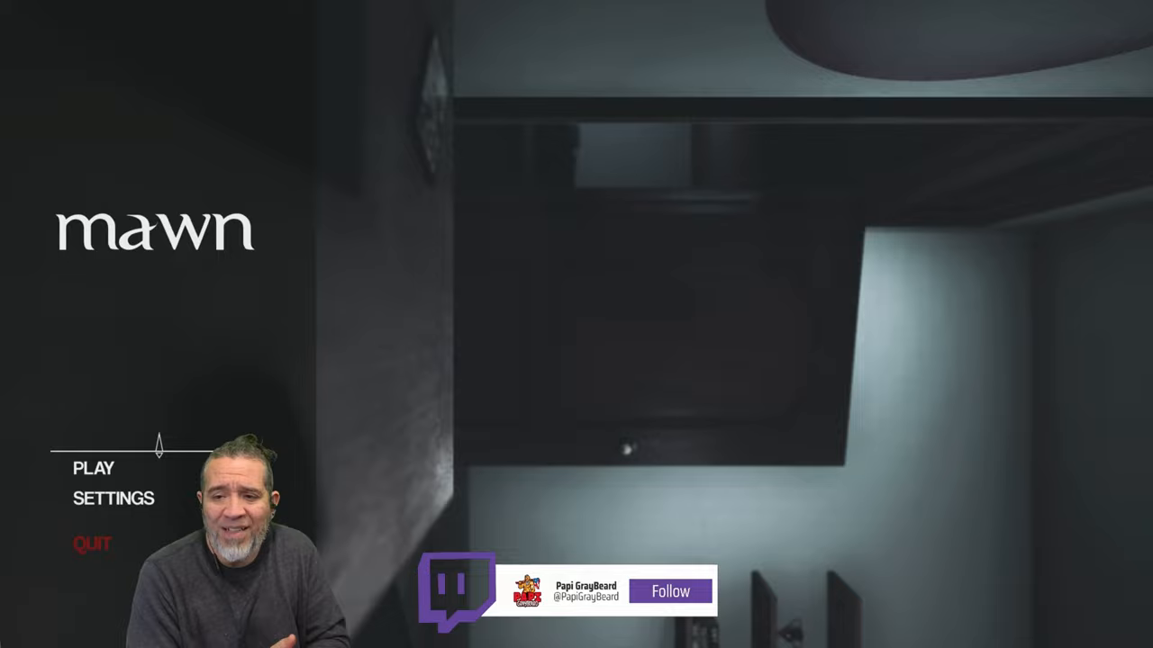
pyautogui.click(670, 591)
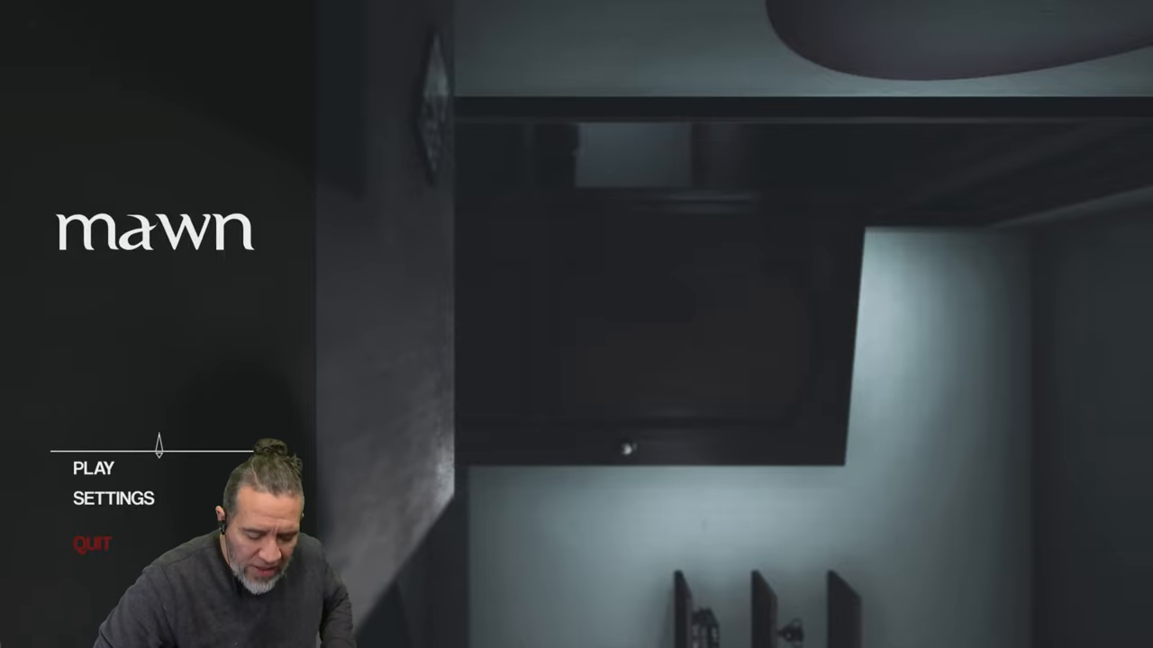
pyautogui.click(92, 468)
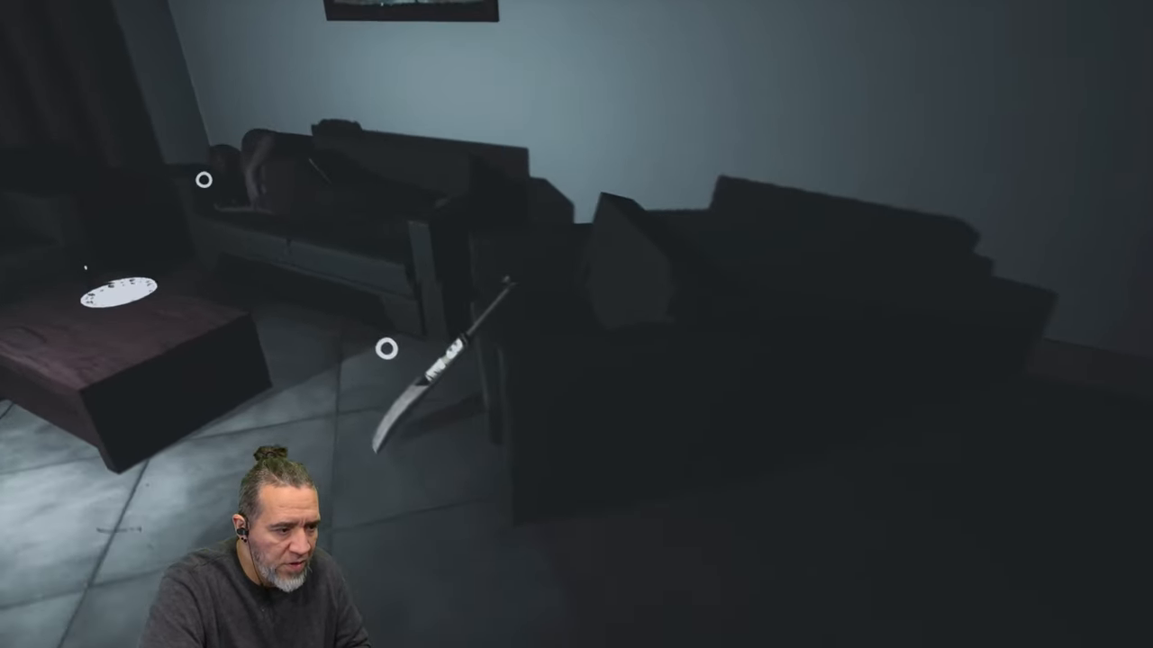
pyautogui.moveTo(576, 324)
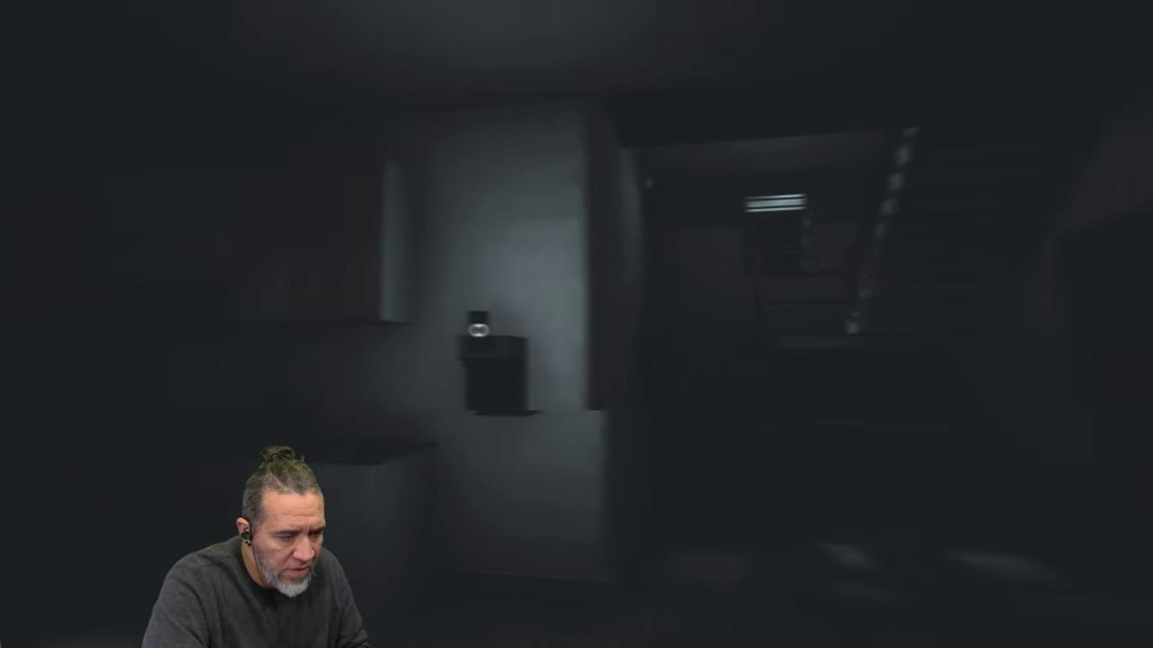
pyautogui.moveTo(576, 324)
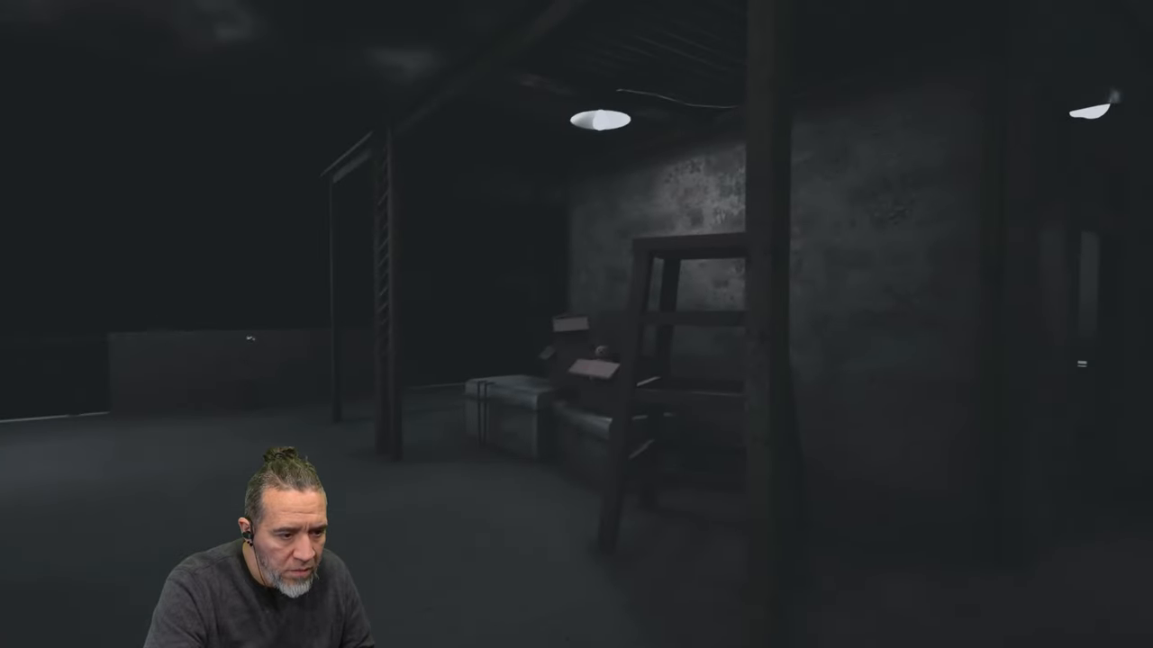
pyautogui.moveTo(576, 324)
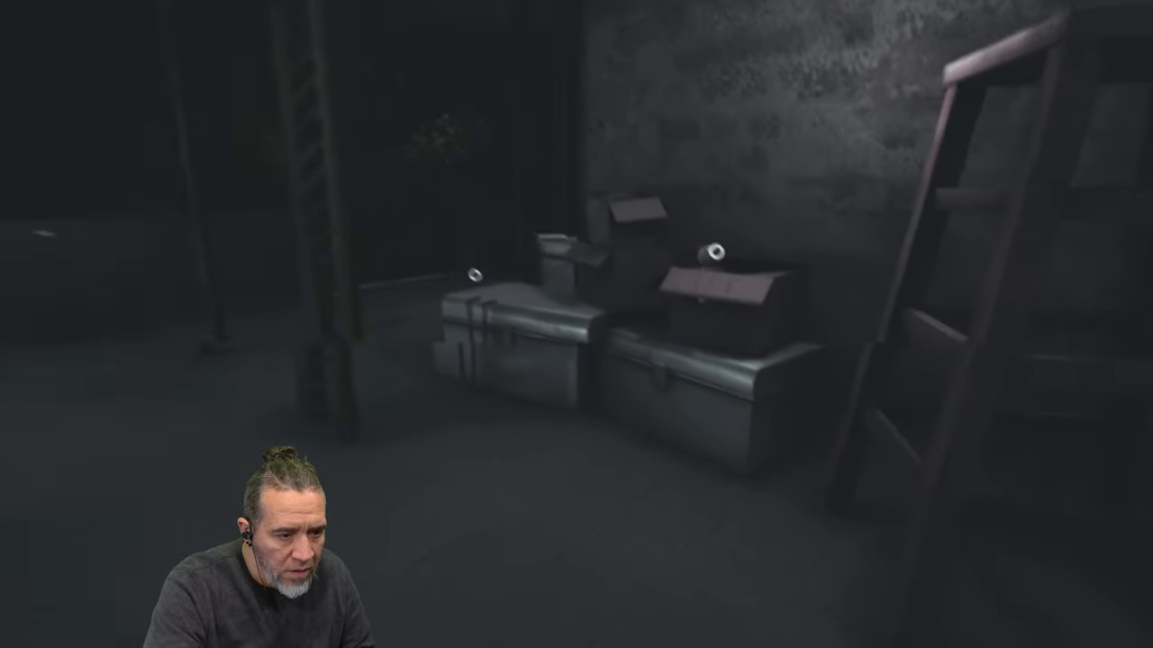